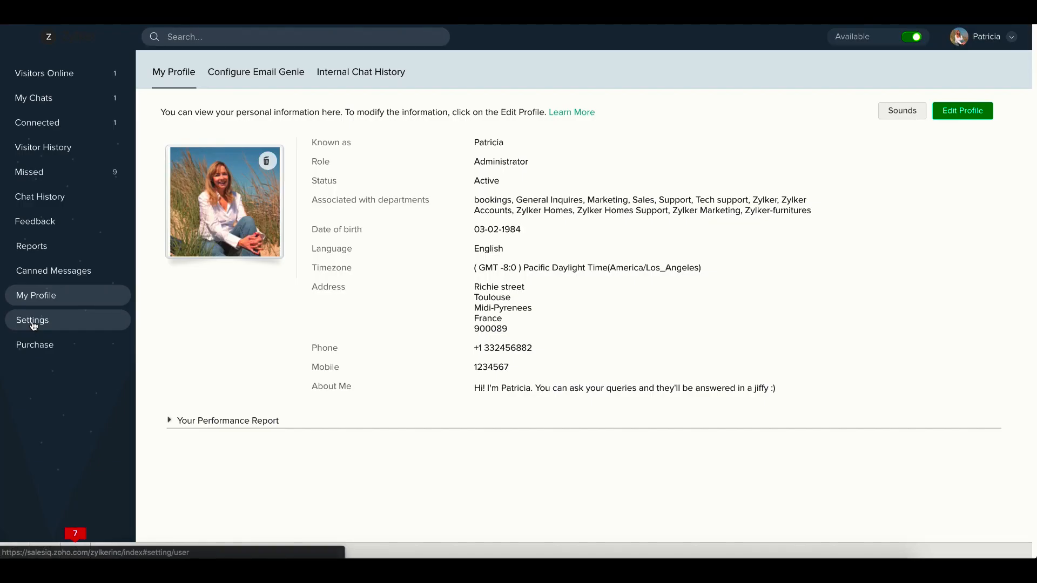
Start a new website in Settings with the URL zylkerfurniture.com entered
{"action": "left_click", "coordinate": [31, 319]}
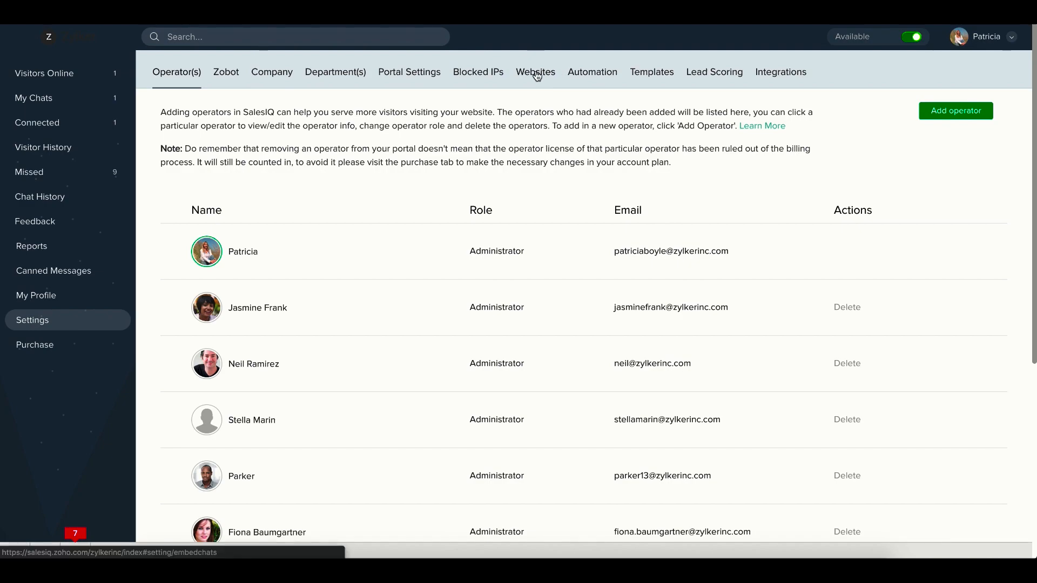
{"action": "left_click", "coordinate": [536, 73]}
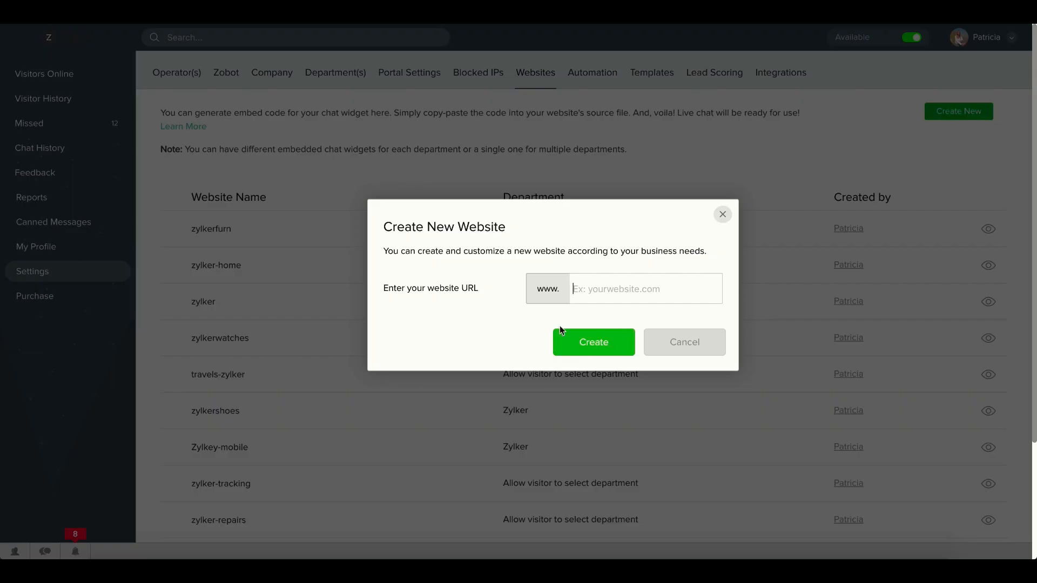
{"action": "type", "text": "zylkerfurniture.com"}
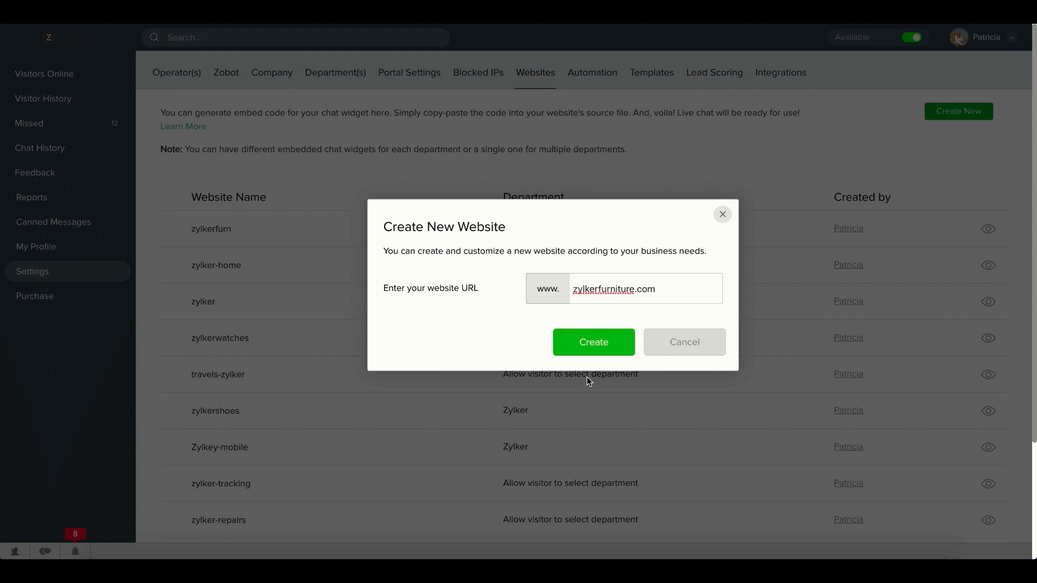
Create the zylkerfurniture.com website, landing on its tracking and live-chat options
{"action": "left_click", "coordinate": [593, 342]}
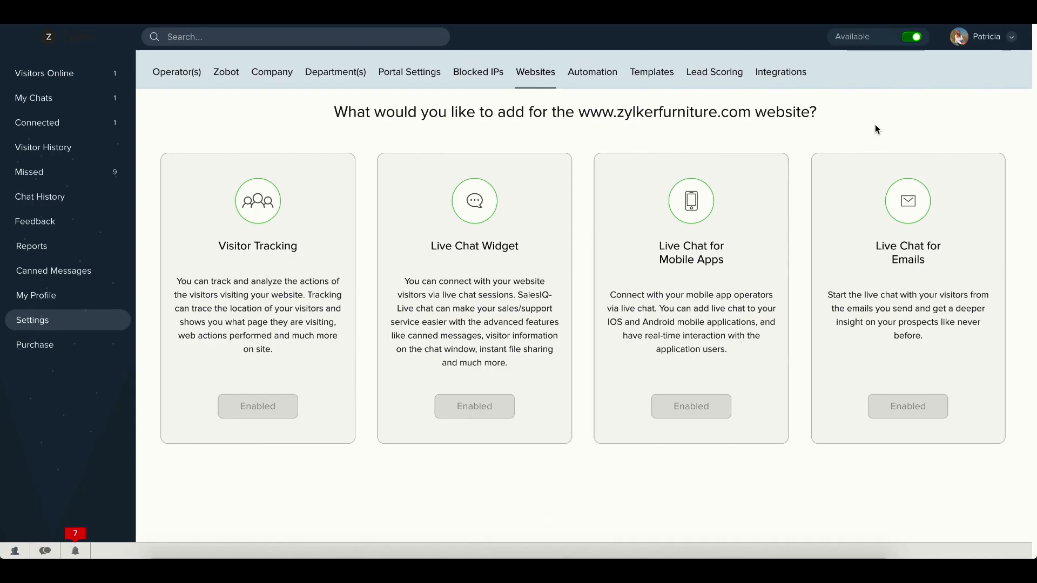
{"action": "mouse_move", "coordinate": [451, 302]}
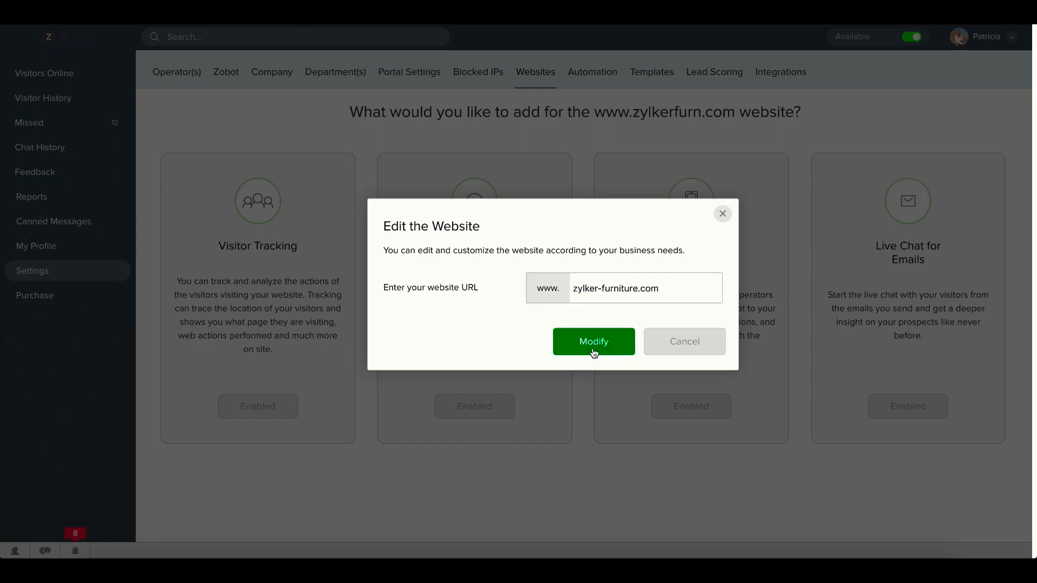
Save the website's URL change to zylker-furniture.com via Modify
{"action": "left_click", "coordinate": [593, 341]}
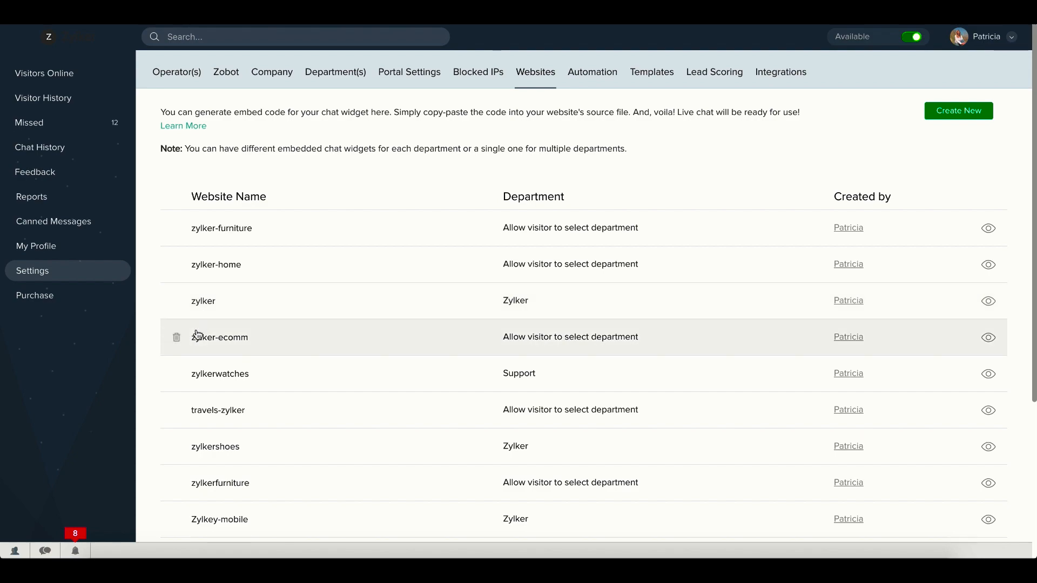
Request deletion of zylker-ecomm, bringing up its delete confirmation
{"action": "left_click", "coordinate": [176, 337]}
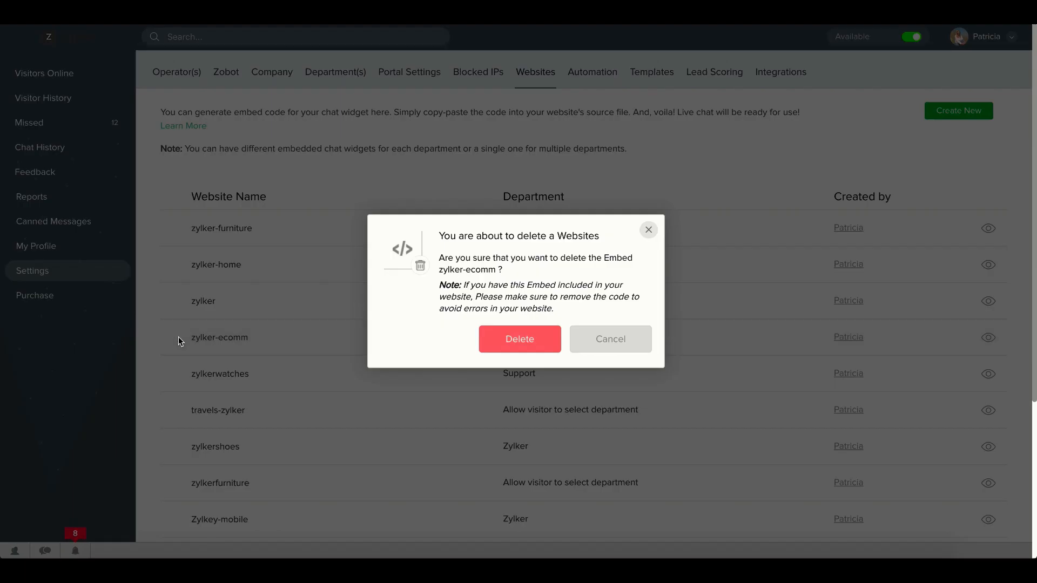